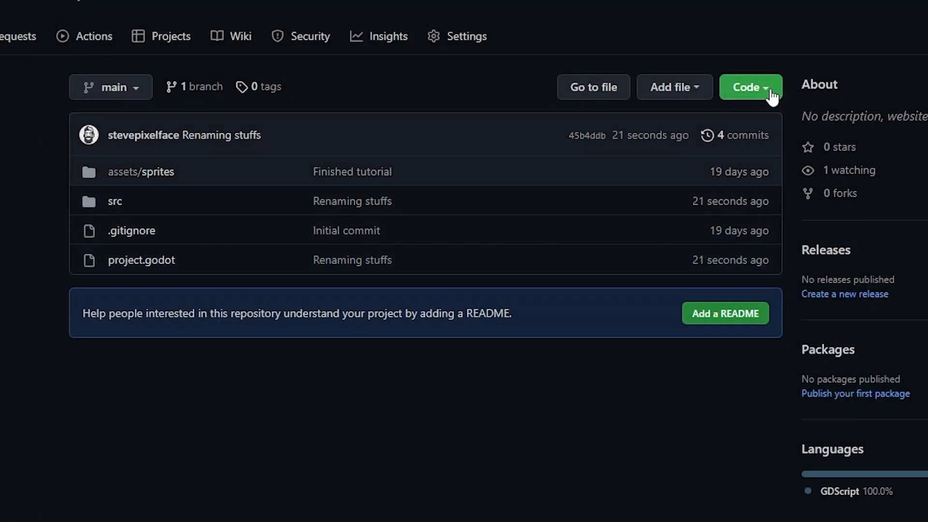
# Step: Get the repository's clone options from the green Code button on GitHub
pyautogui.click(751, 87)
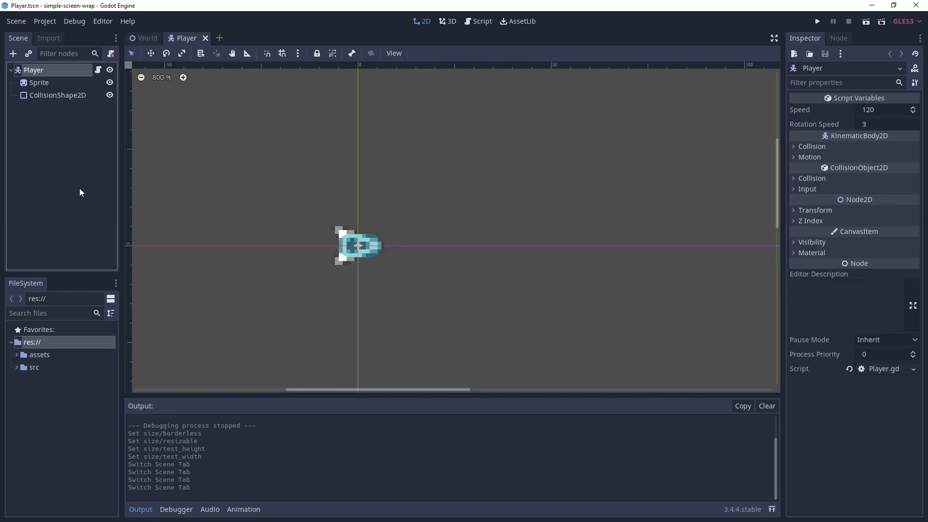
# Step: Open Player.gd from the Player node and run the game once to see its current behaviour
pyautogui.click(481, 20)
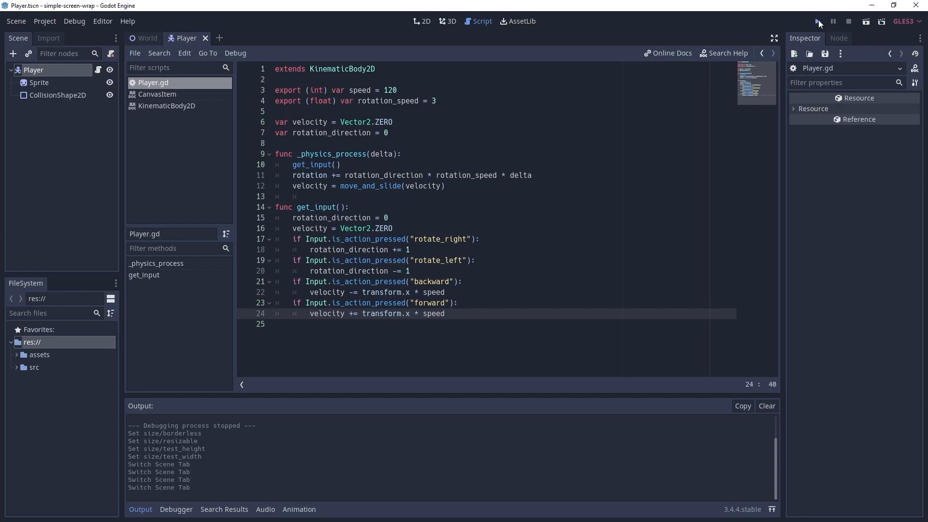
pyautogui.click(819, 21)
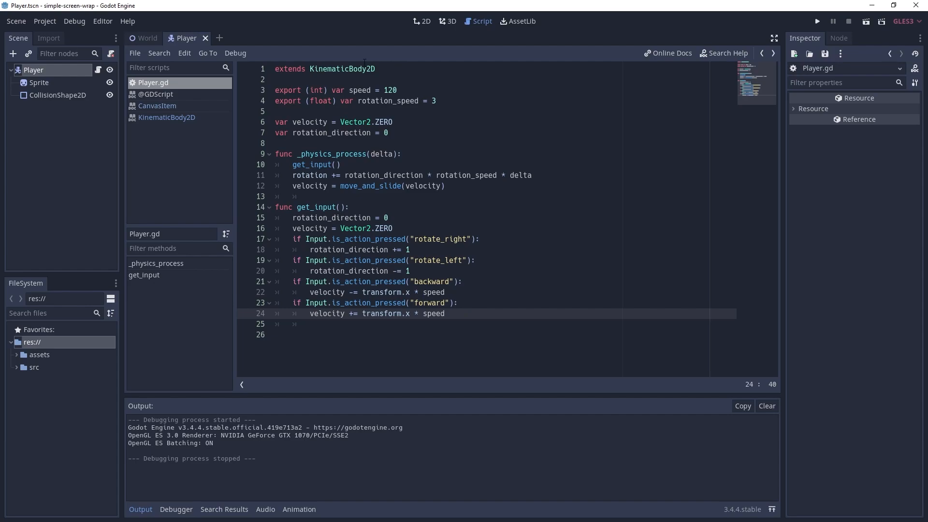
pyautogui.click(167, 117)
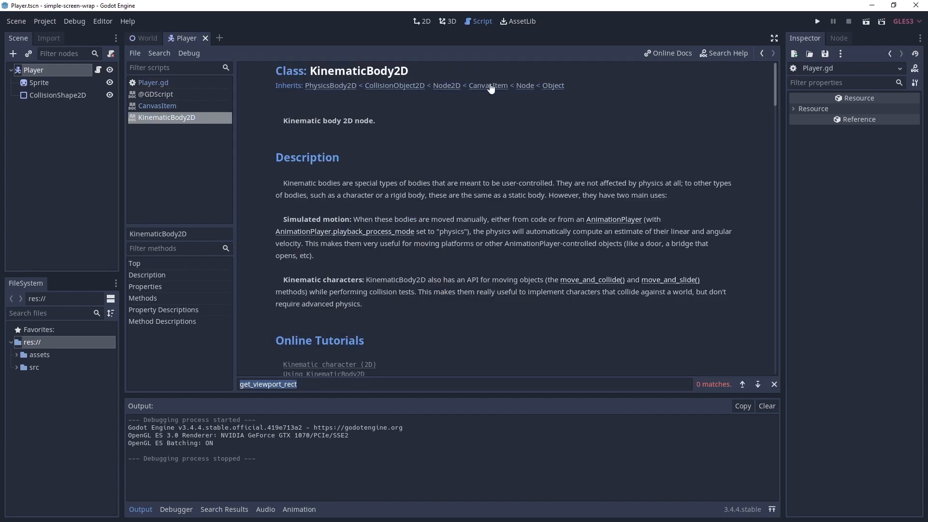
pyautogui.moveTo(490, 89)
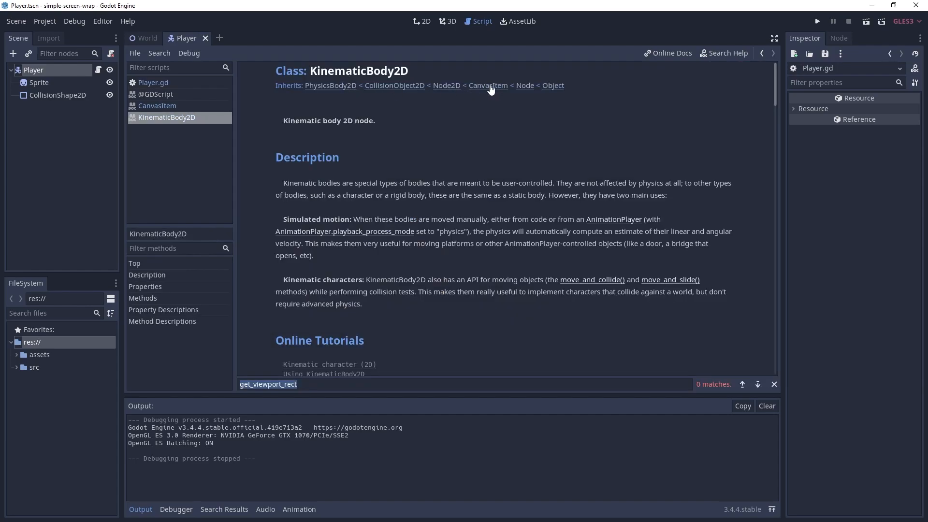
pyautogui.click(487, 85)
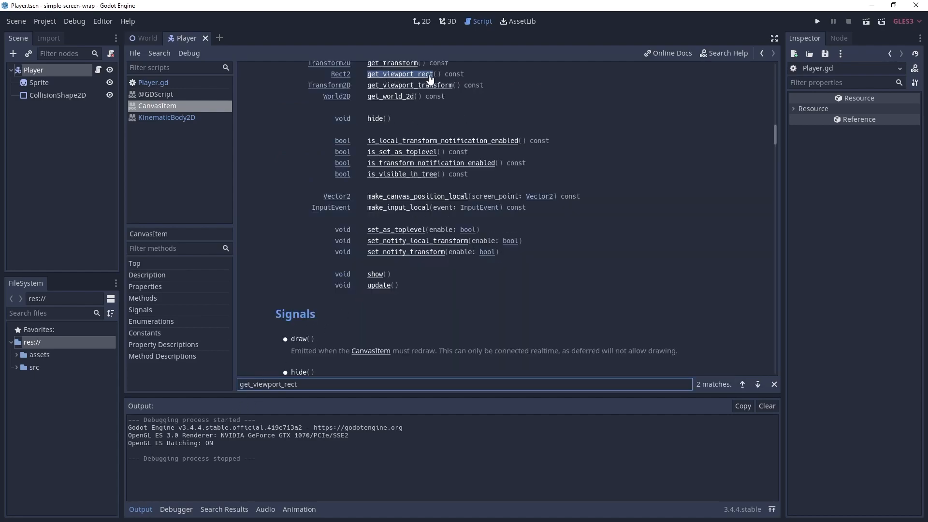
pyautogui.click(153, 82)
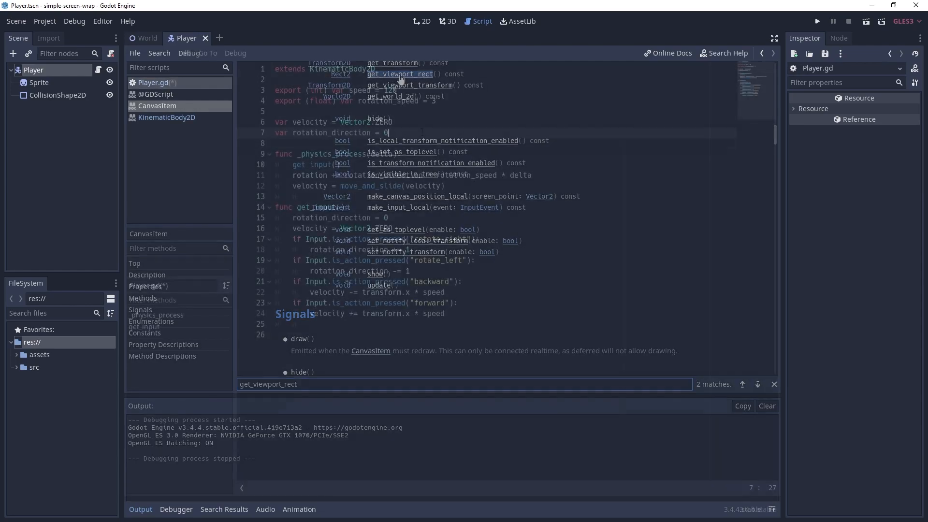
# Step: Add 'onready var screen_size = get_viewport_rect().size' and a screen_wrap() call in _physics_process
pyautogui.write('onready var')
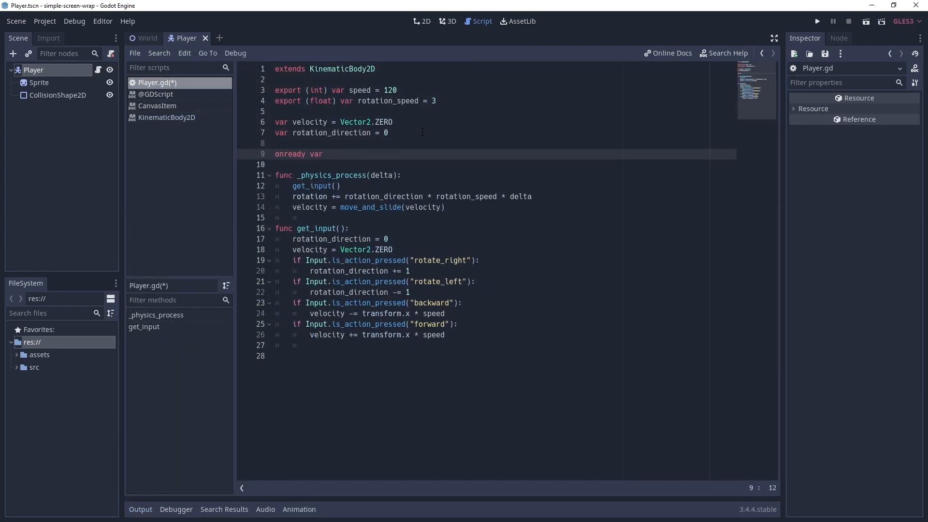
pyautogui.write('screen_size = get_viewport_rect().size')
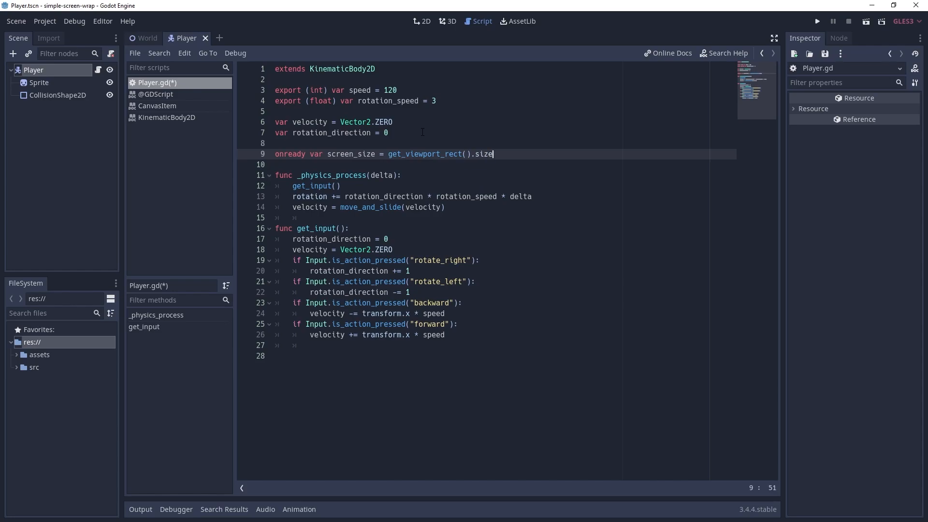
pyautogui.write('screen_wrap()')
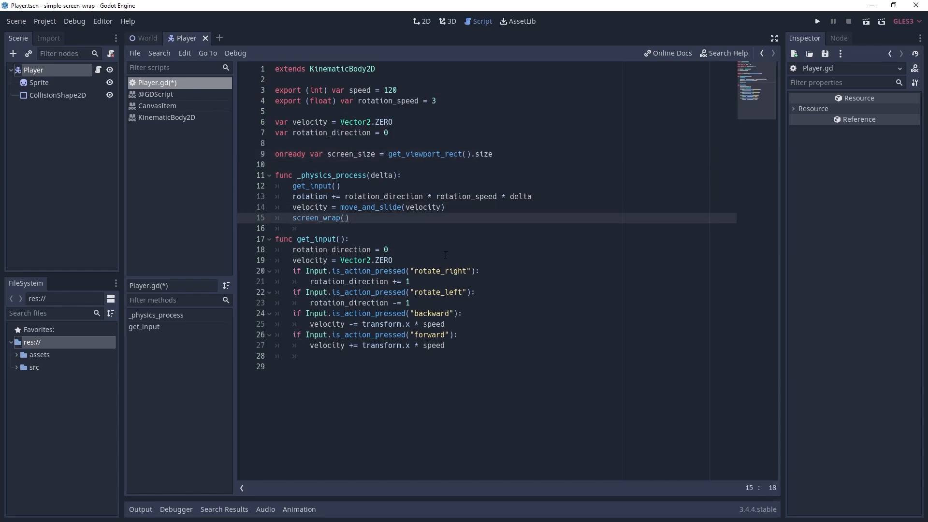
# Step: Define func screen_wrap() wrapping position at screen_size edges, save with Ctrl+S, and run the game
pyautogui.write('func screen_wrap():')
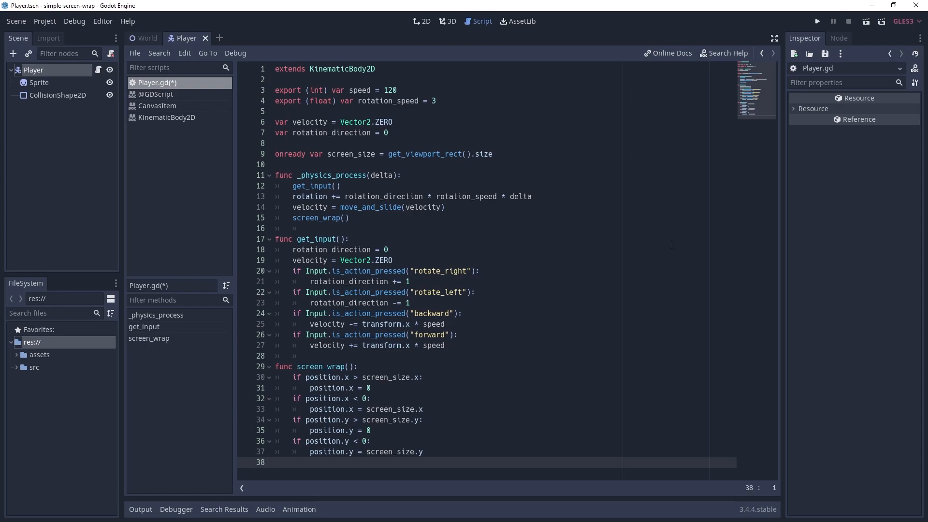
pyautogui.press('ctrl+s')
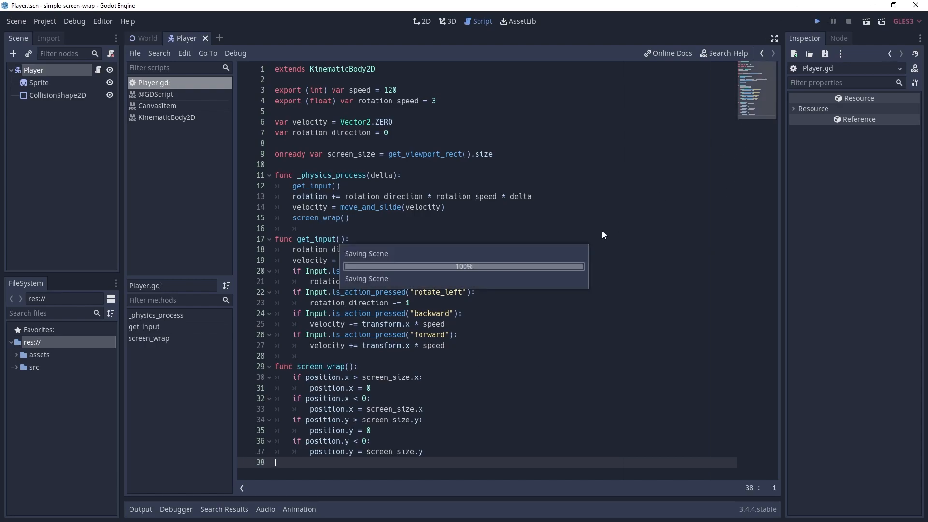
pyautogui.click(818, 20)
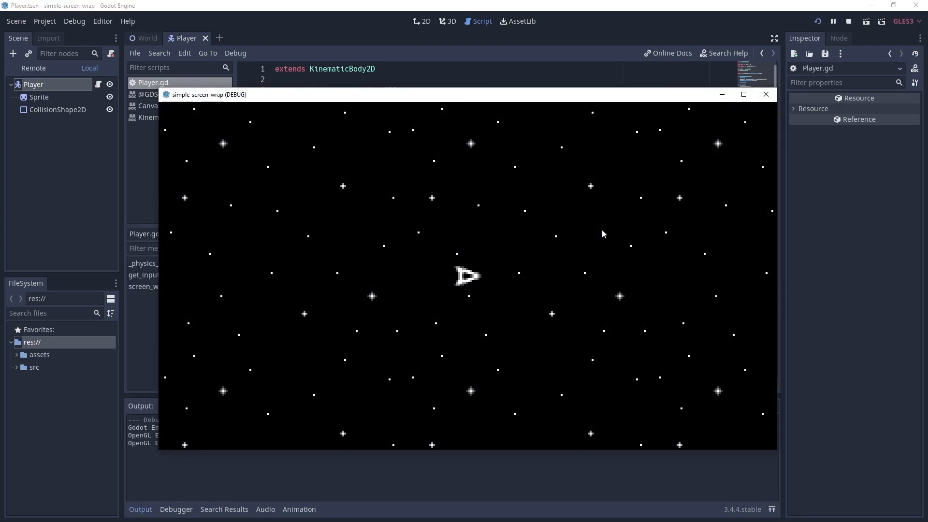